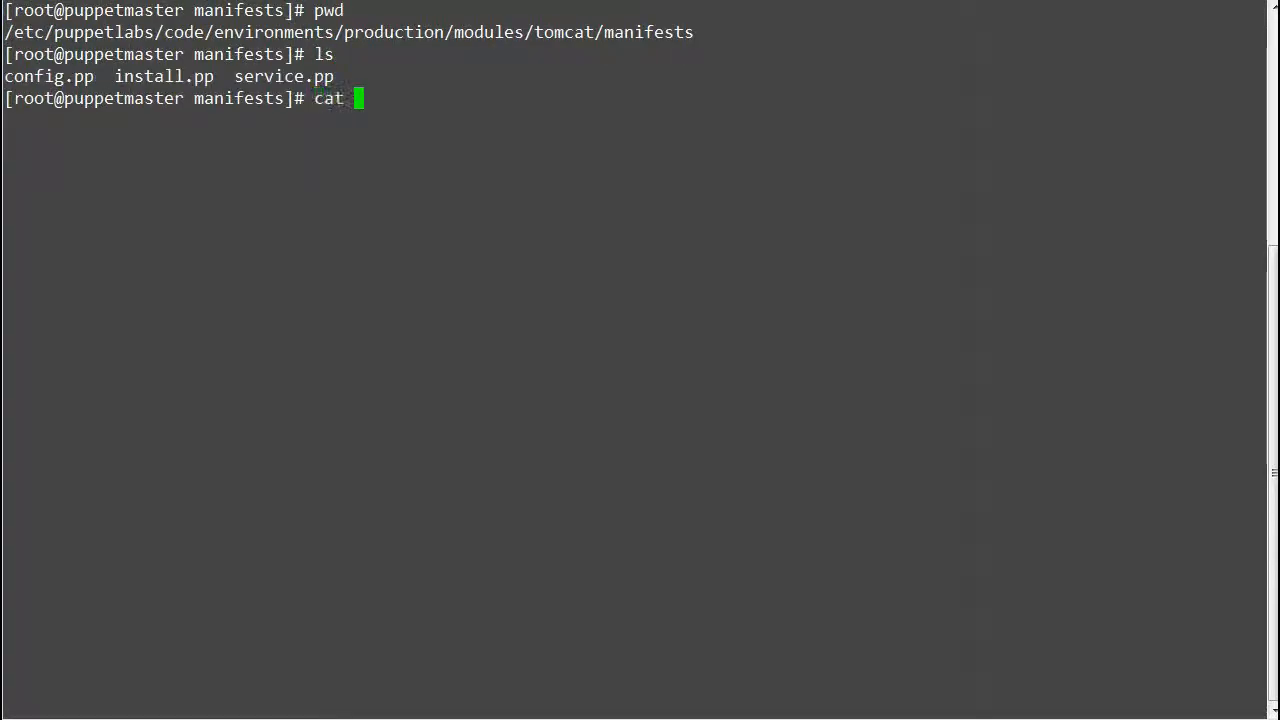
Step: Show production node.pp with cat, highlighting node1's java::install, tomcat::install and tomcat::service includes
text(/etc/pup)
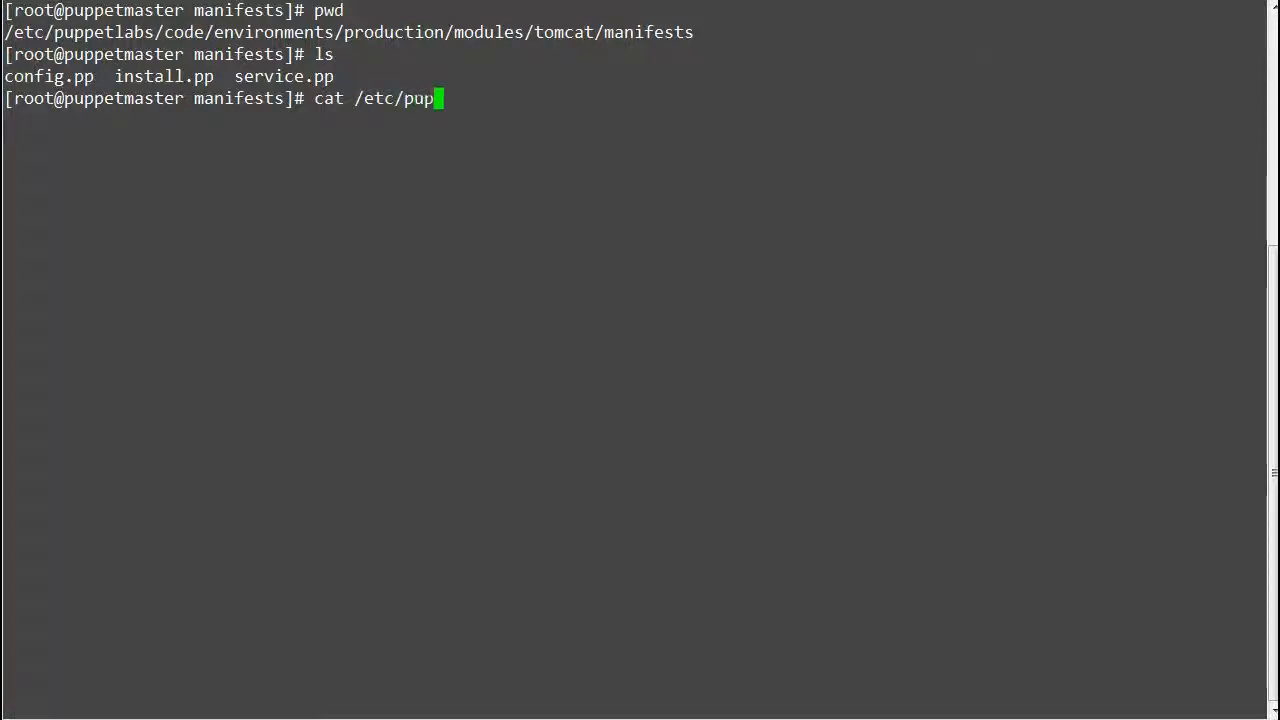
text(petlabs/code/environments/production/manifests/)
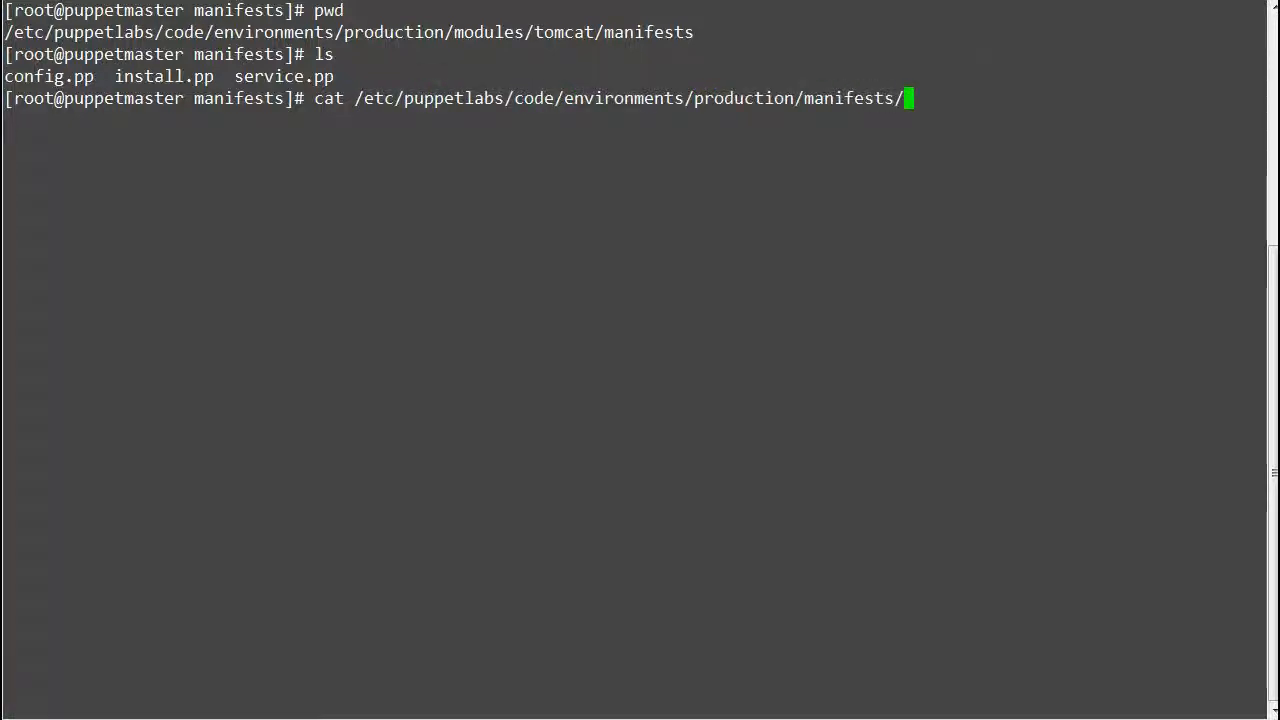
text(node.pp)
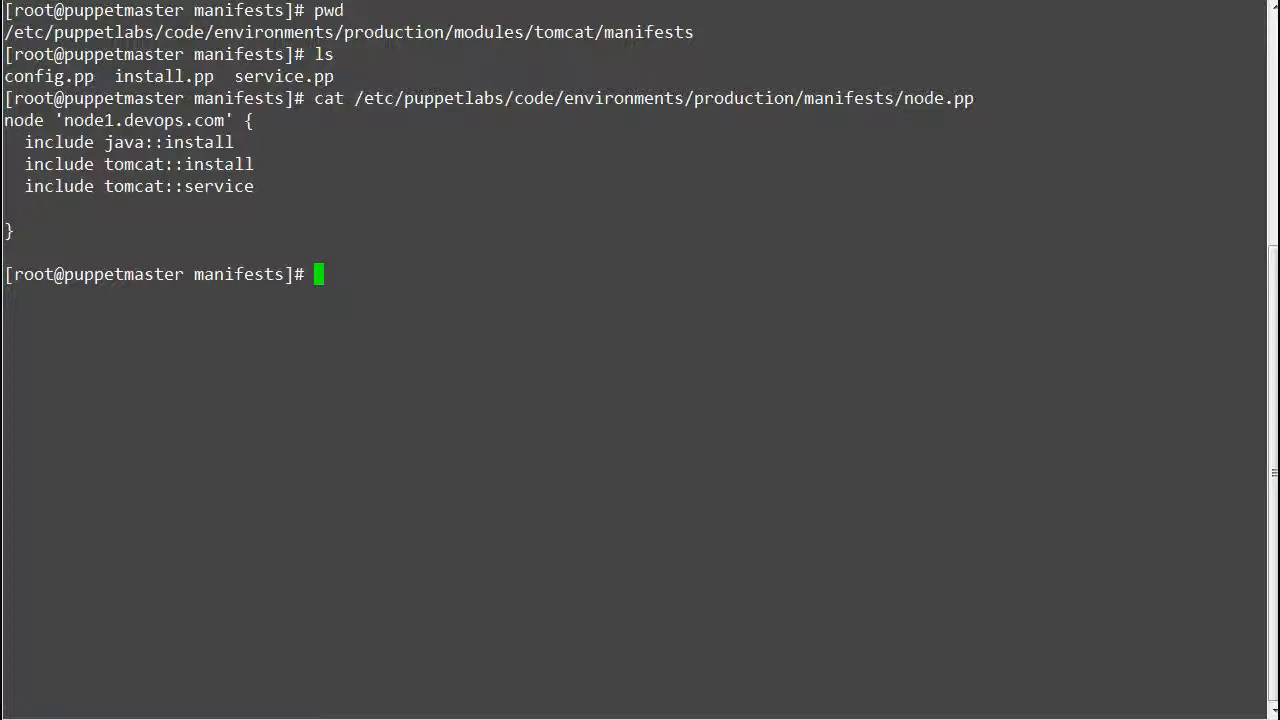
drag(24, 164, 254, 186)
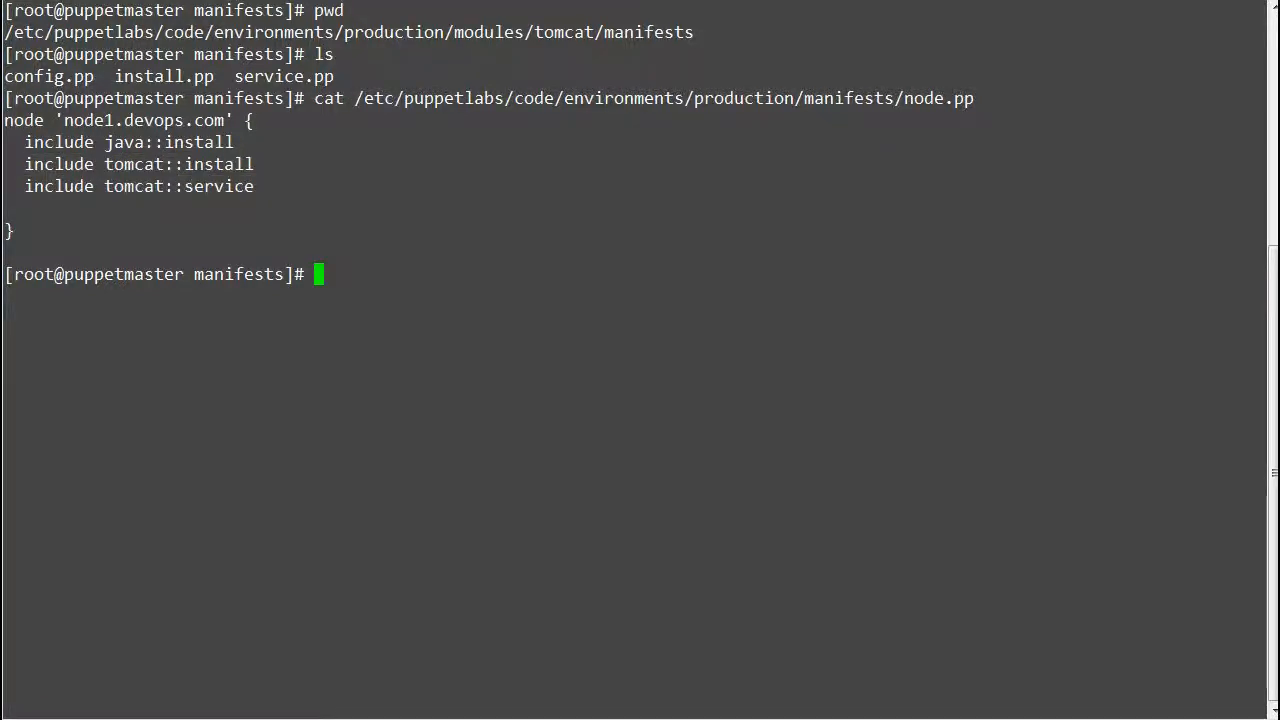
Step: Create init.pp in vi declaring class tomcat with its install and service includes, then save and quit
text(vi init.pp)
text(class)
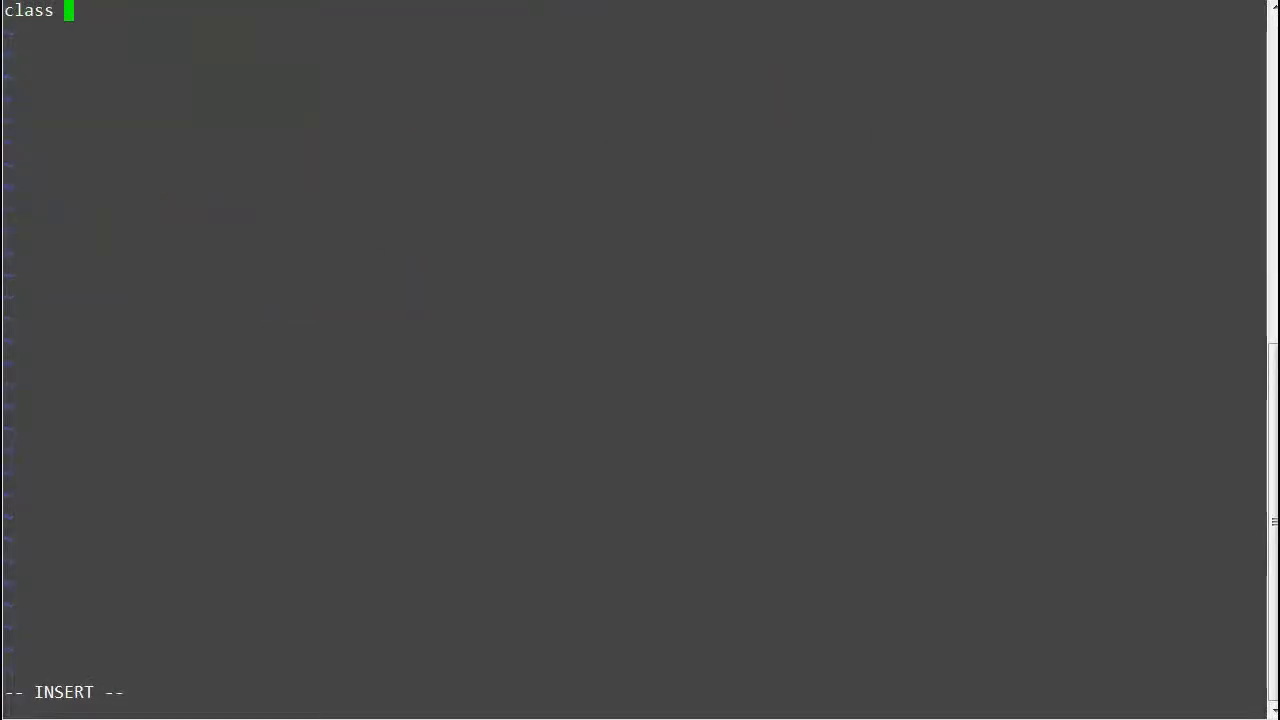
text(tomcat)
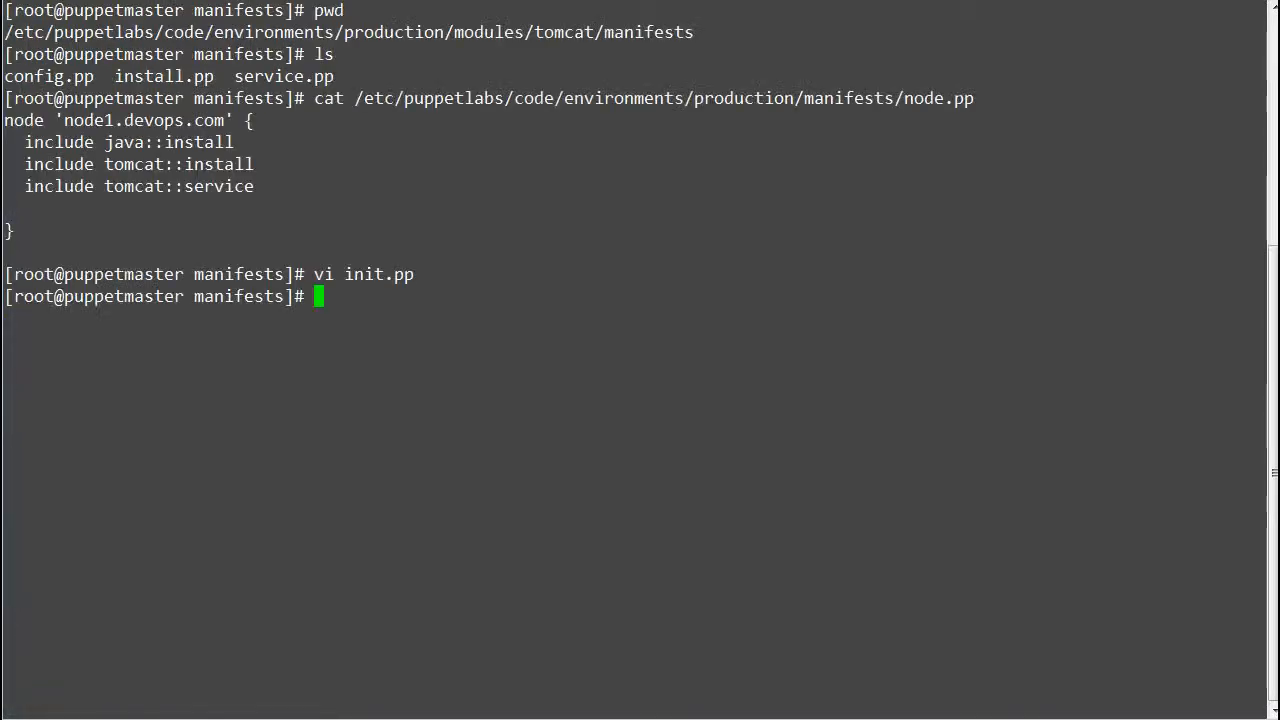
Step: Edit production node.pp in vi so node1 includes the tomcat module class, then save
text(vi)
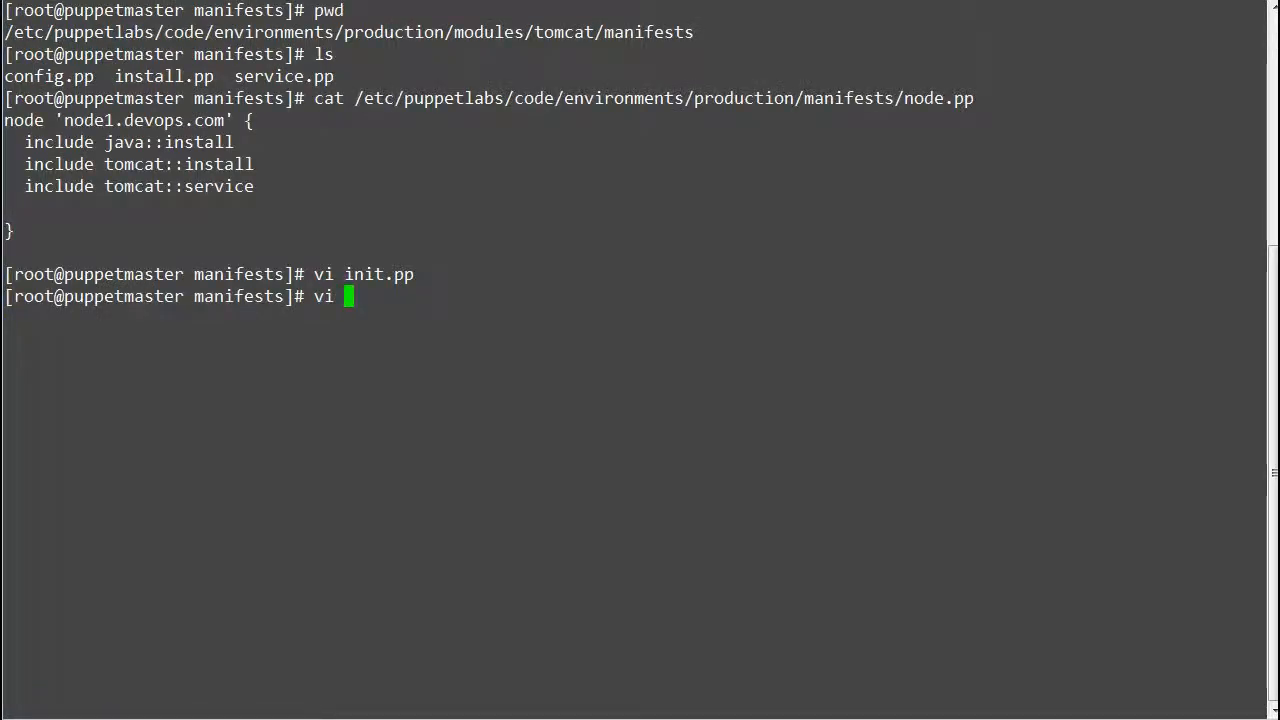
text(/etc/puppetlabs/code/environments/production/manifests/node.pp)
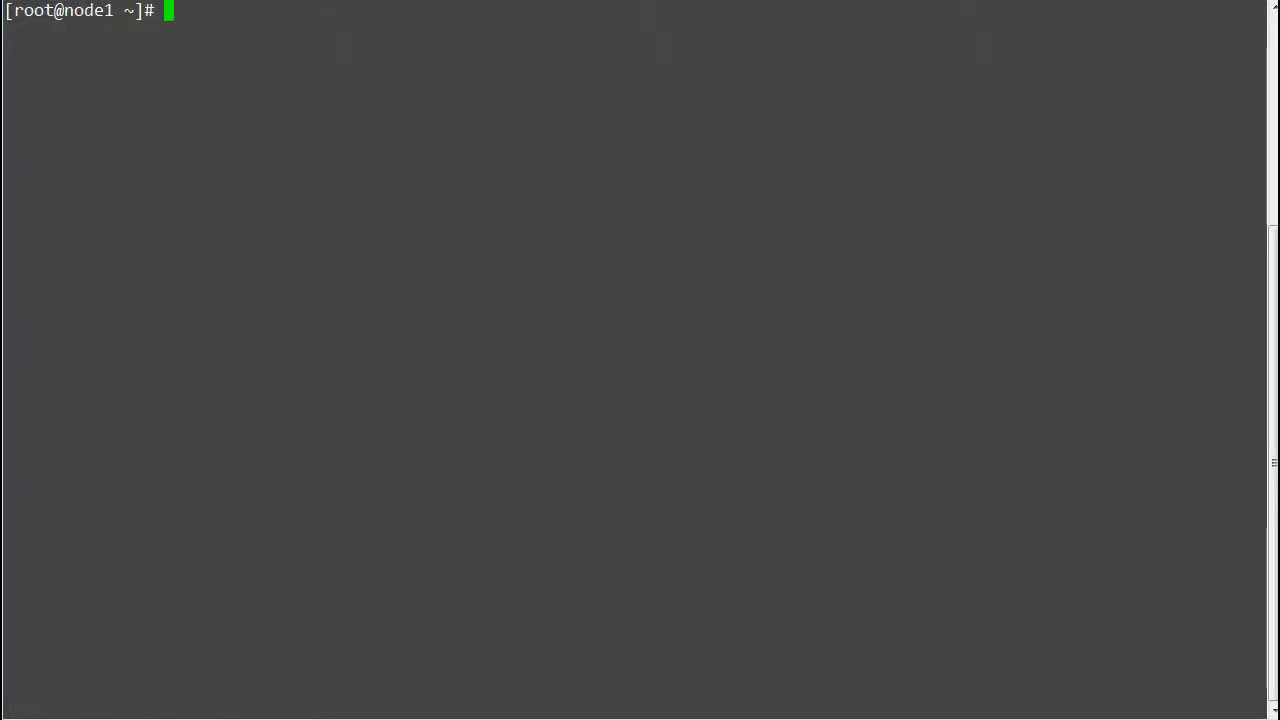
Step: Run puppet agent -t on node1 to pull its catalog from the production environment
text(yum remov)
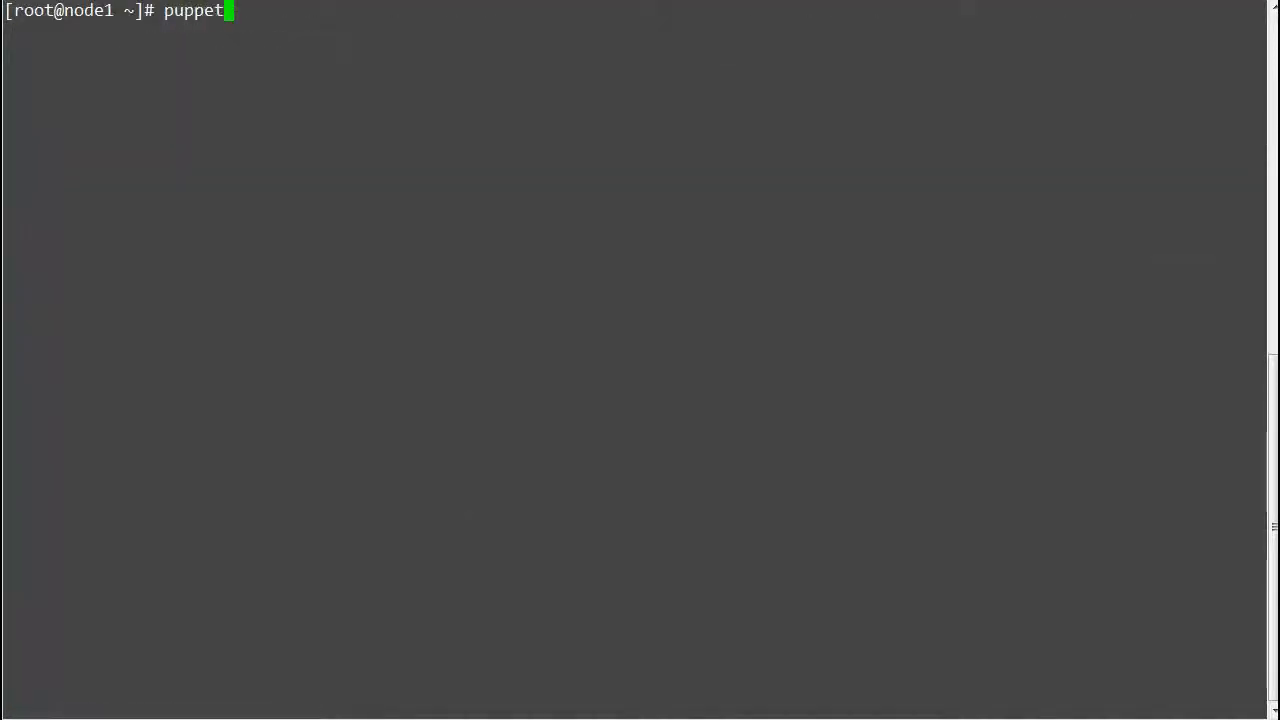
text(agent -t)
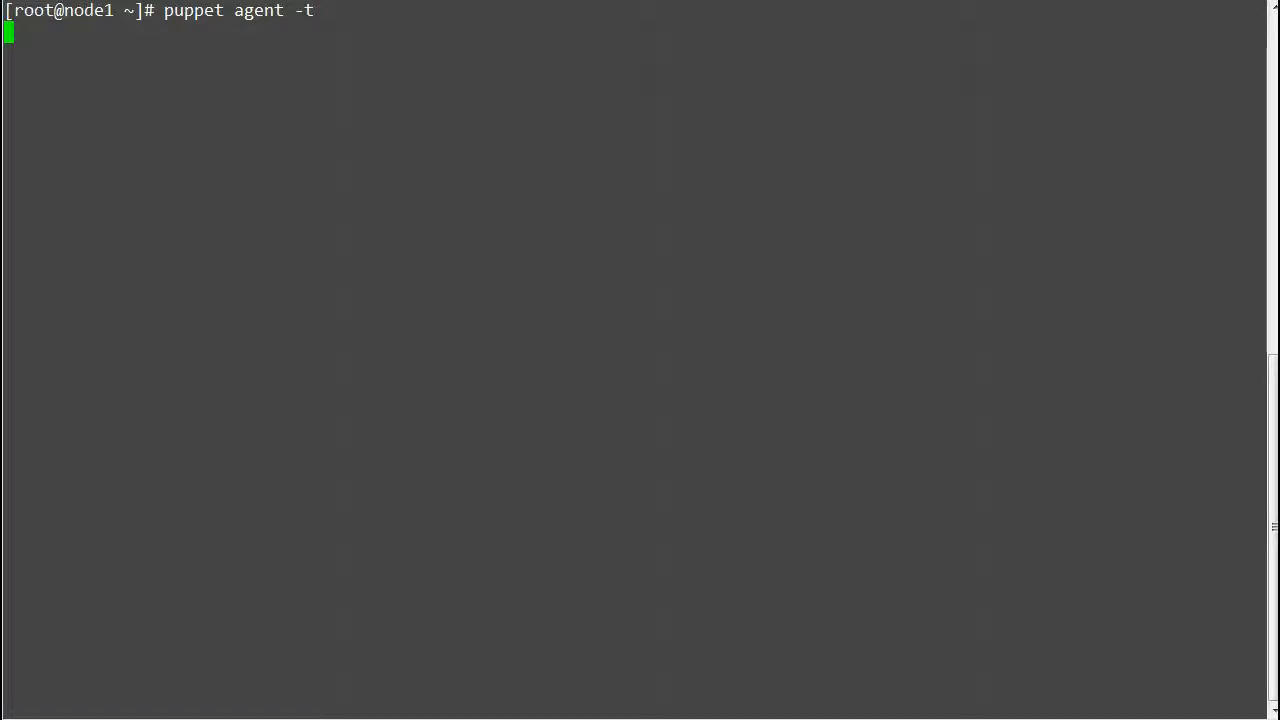
key(Return)
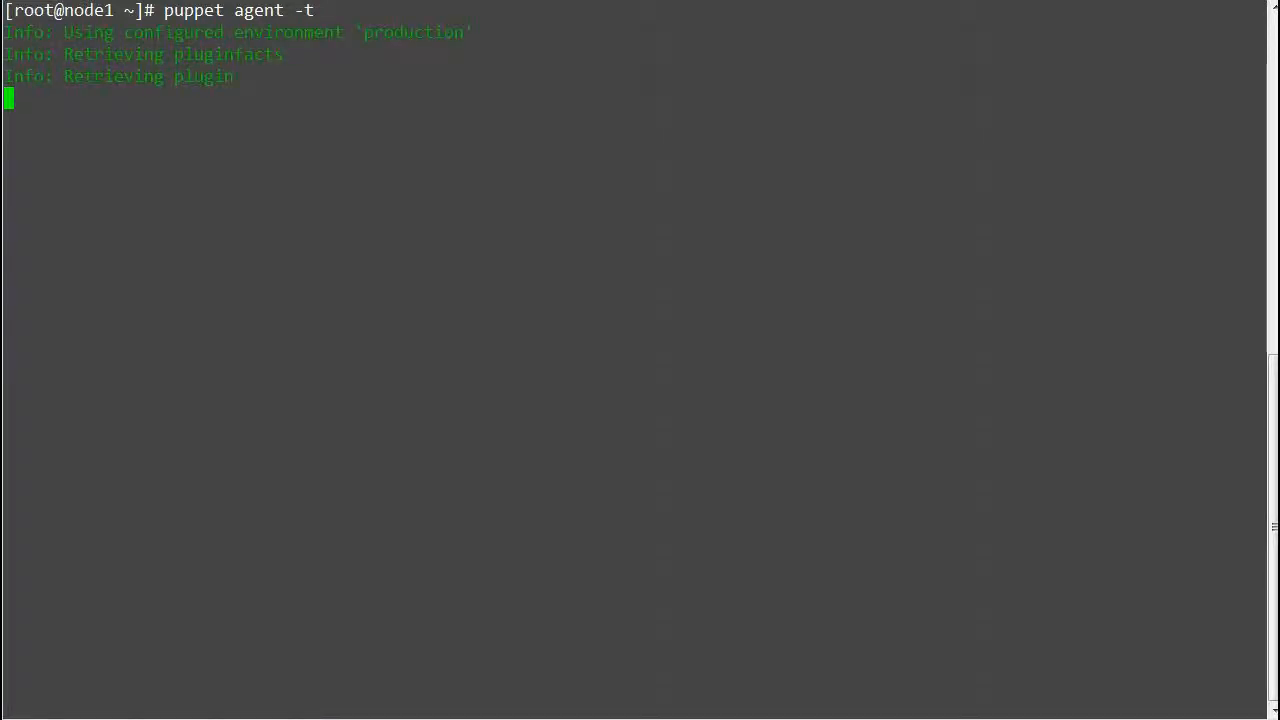